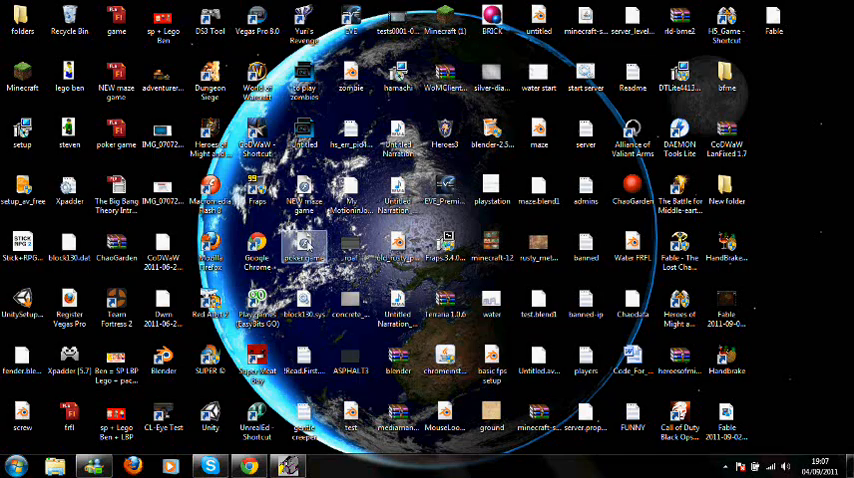
Step: Select Playstation 3 mode for the connected Dualshock 3
{"action": "left_click", "coordinate": [538, 372]}
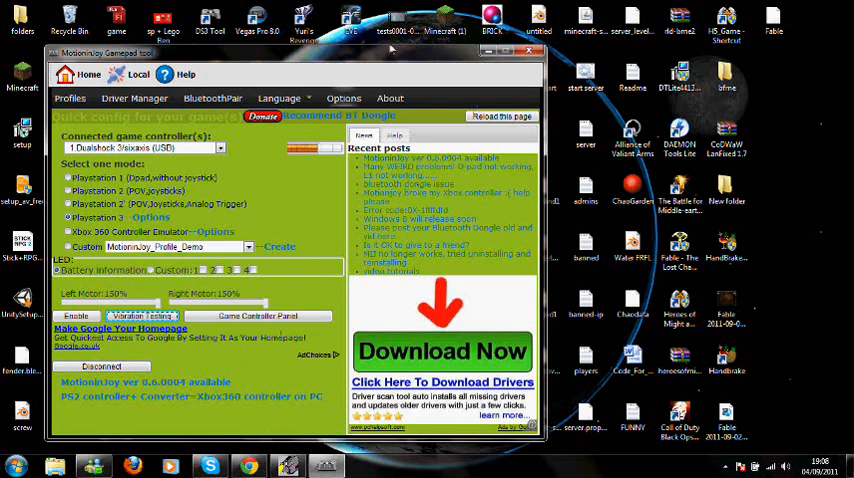
Step: Create a new controller layout from the layout drop-down, then return to MotioninJoy
{"action": "left_click", "coordinate": [528, 50]}
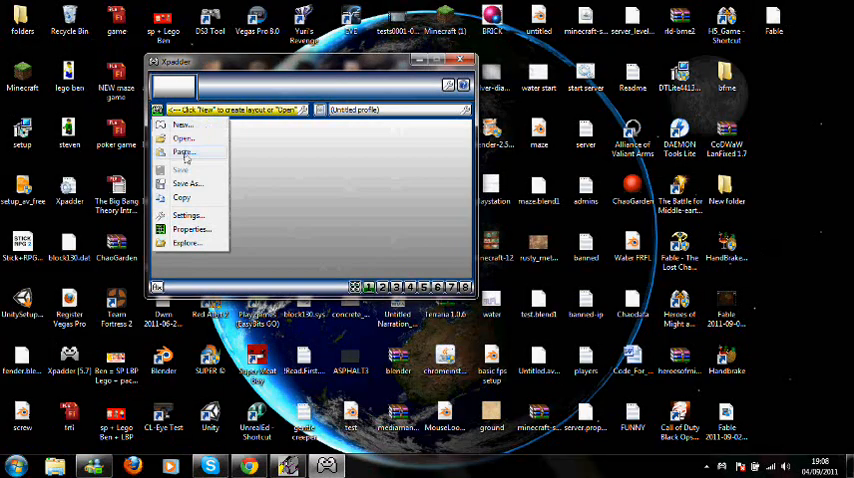
{"action": "left_click", "coordinate": [181, 138]}
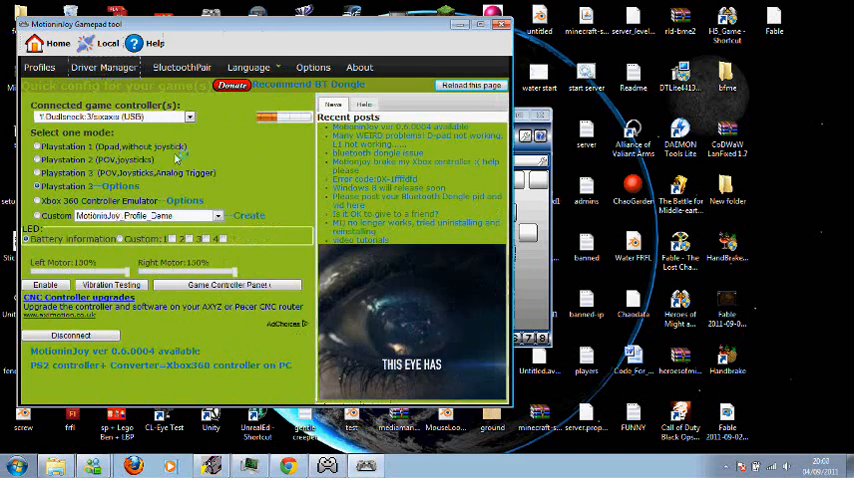
Step: In Driver Manager, load the driver for the Not Loaded Port_#0003.Hub_#0004 device
{"action": "left_click", "coordinate": [110, 68]}
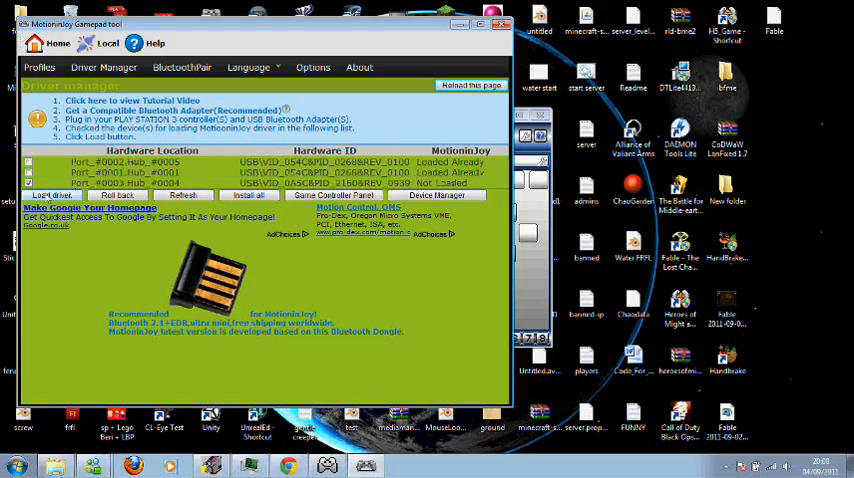
{"action": "left_click", "coordinate": [49, 195]}
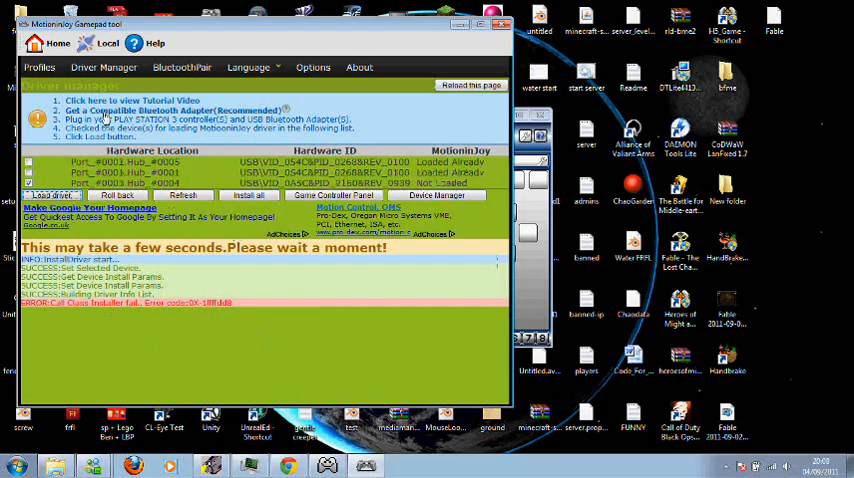
{"action": "left_click", "coordinate": [40, 69]}
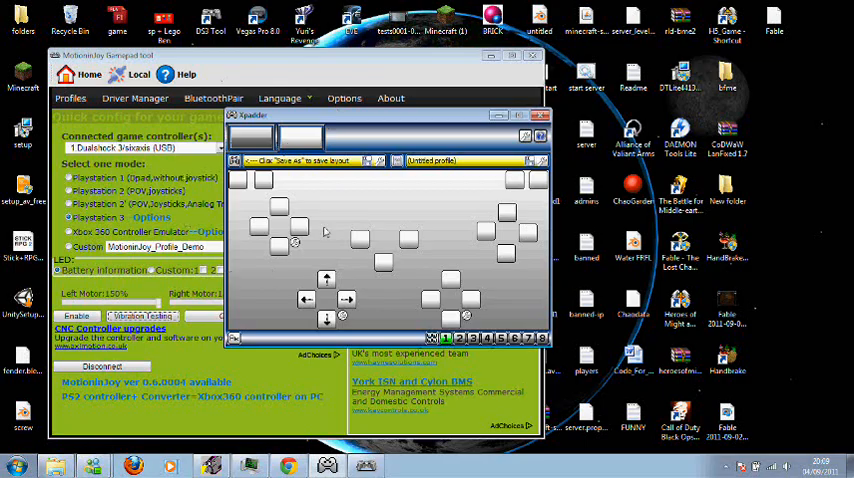
{"action": "mouse_move", "coordinate": [412, 300]}
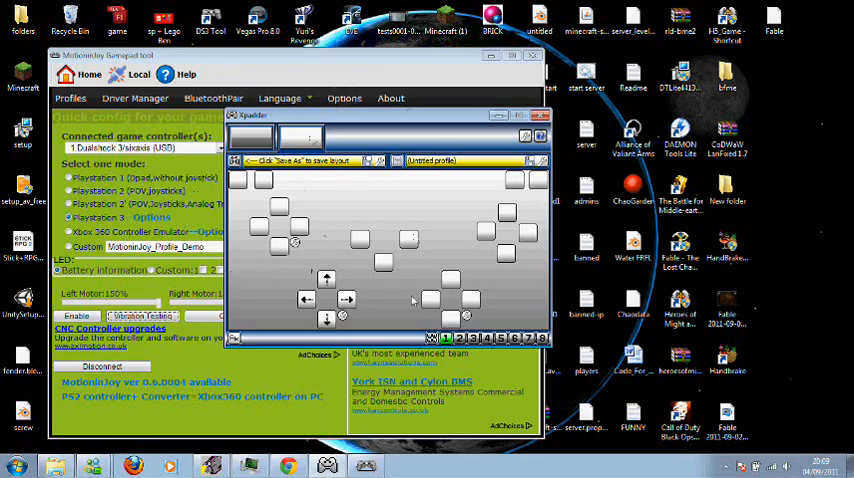